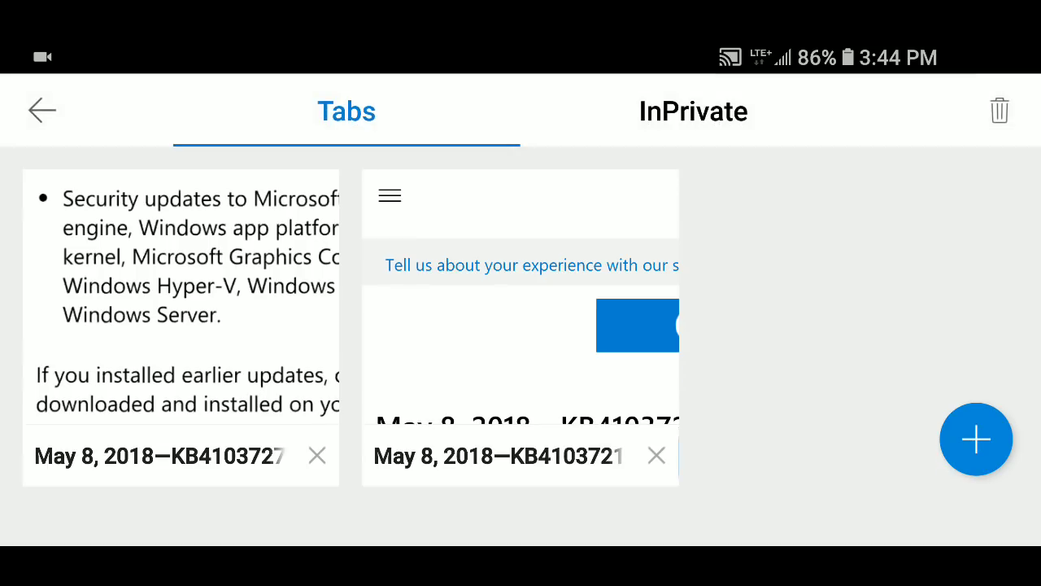
Step: Switch to the KB4103727 tab and scroll through its improvements and fixes to the security updates
click(179, 326)
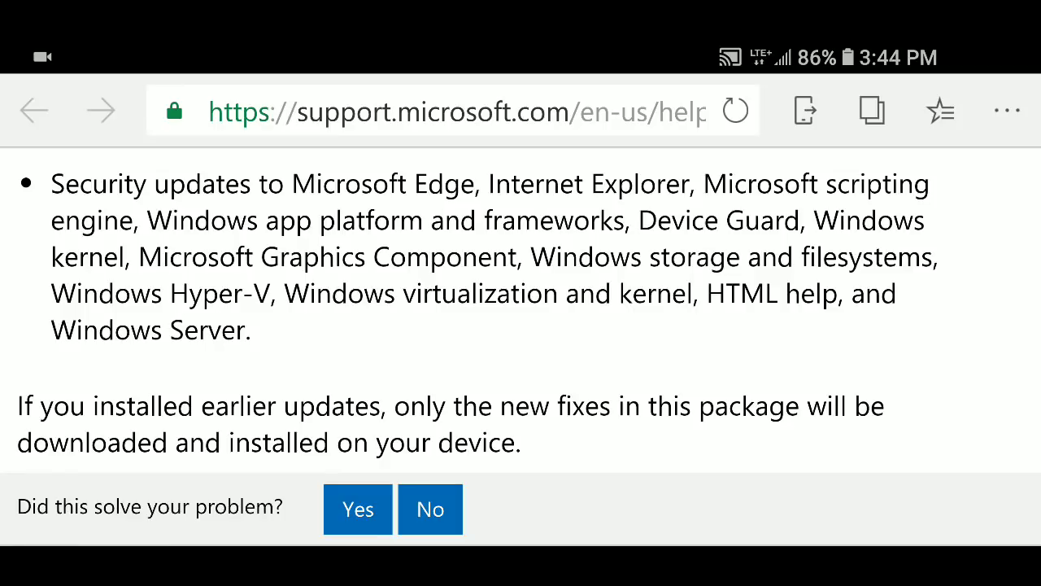
scroll(up, 3)
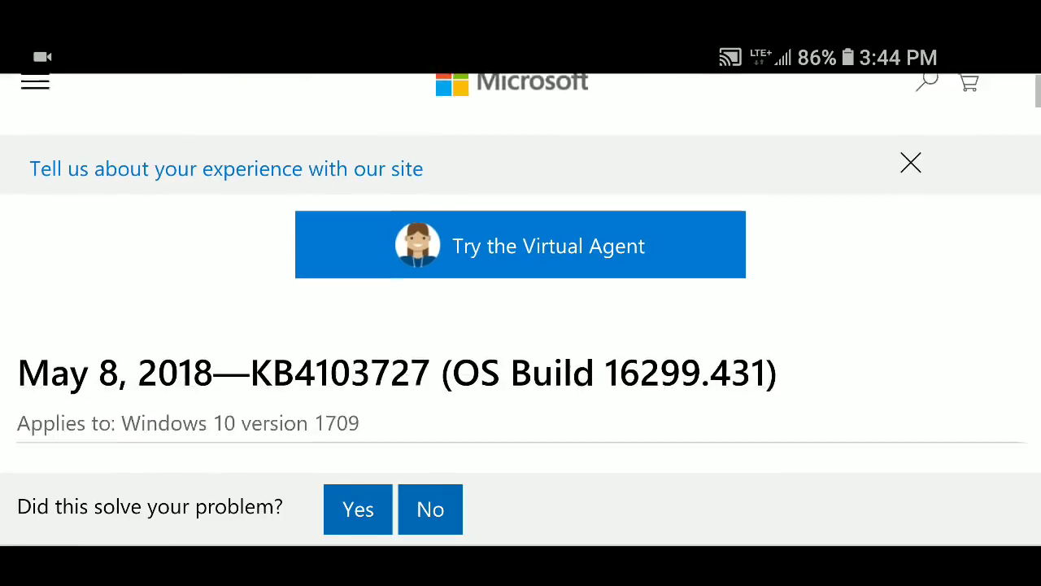
scroll(up, 3)
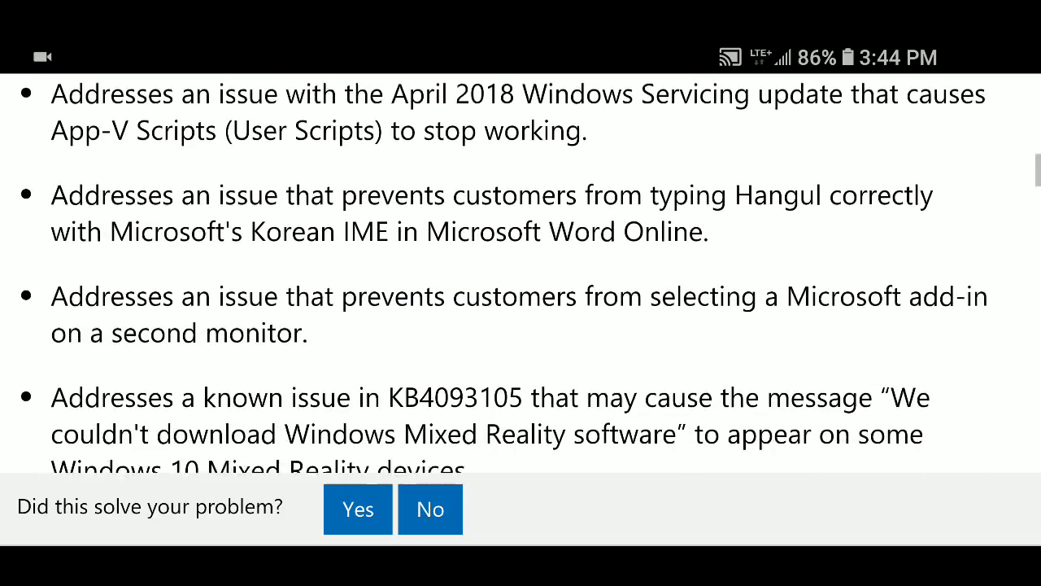
scroll(down, 3)
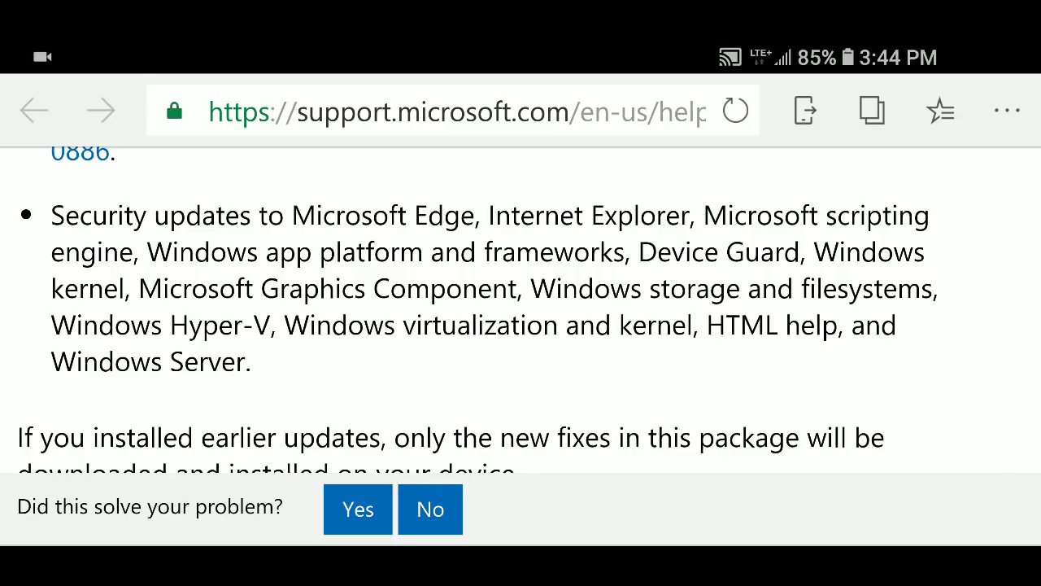
Step: Switch from the tab list to the May 8, 2018 KB4103721 tab for Windows 10 version 1803
click(872, 111)
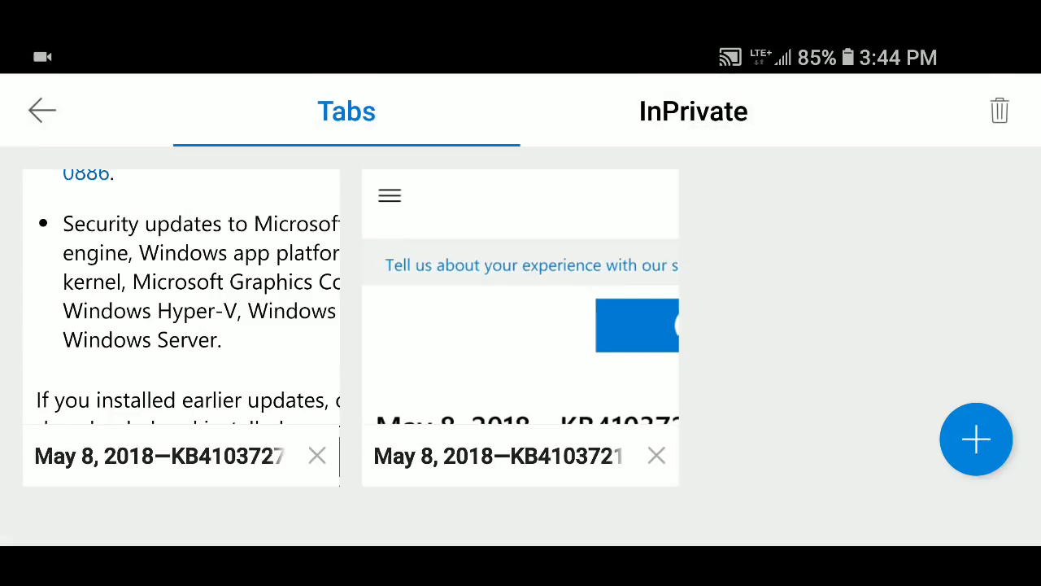
click(519, 326)
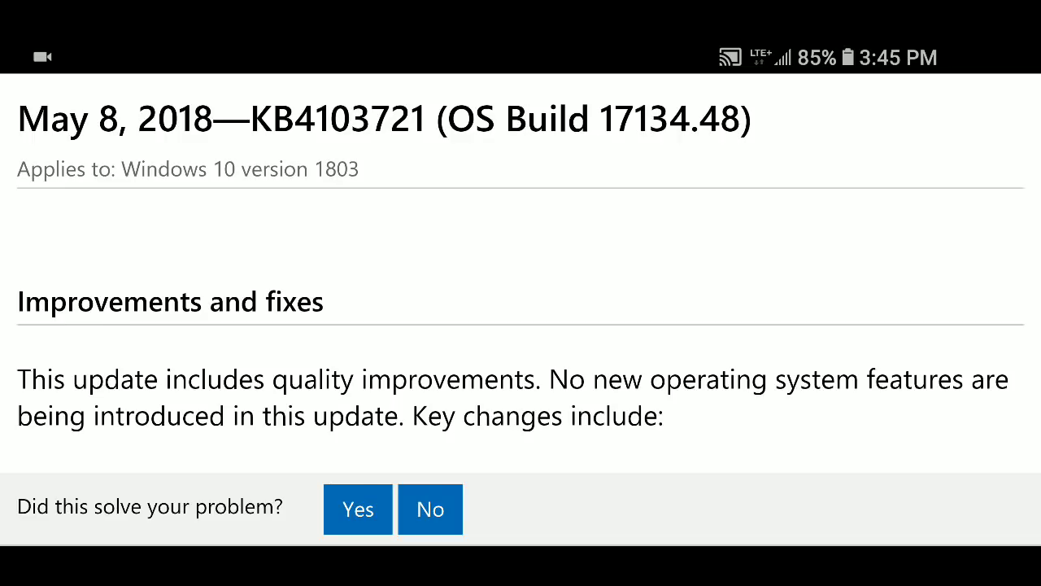
scroll(down, 3)
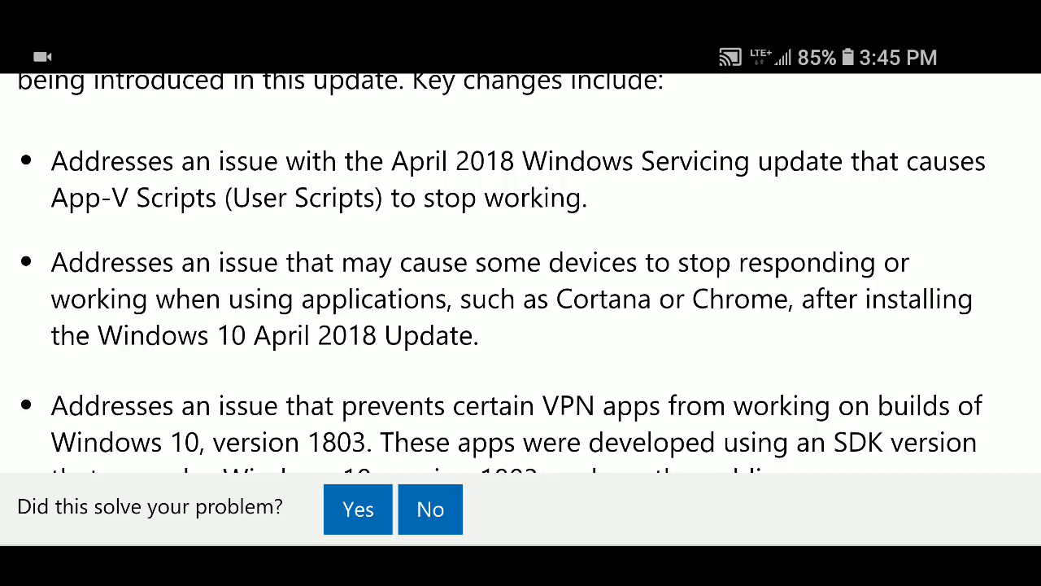
scroll(down, 3)
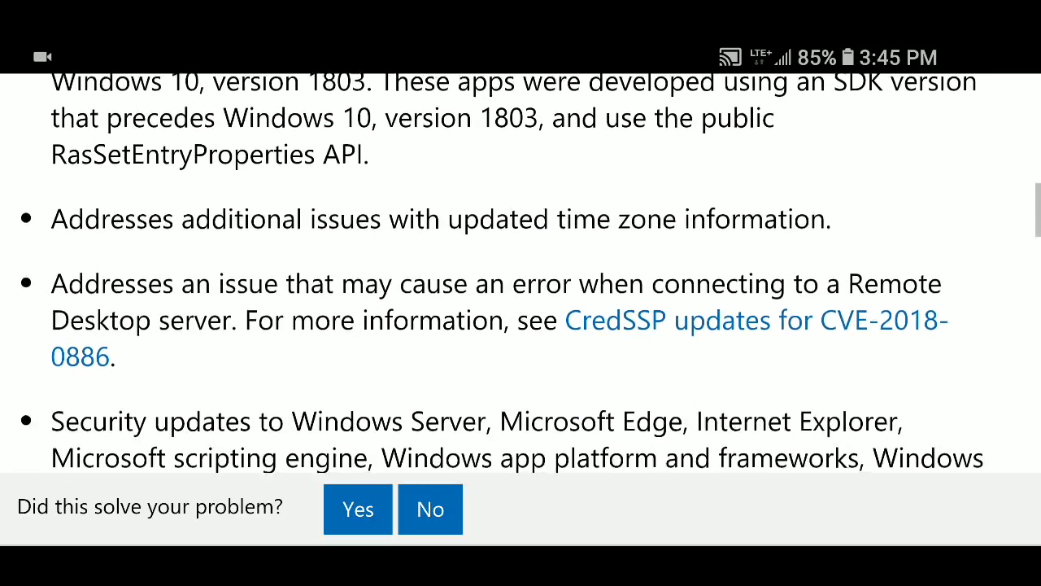
scroll(down, 3)
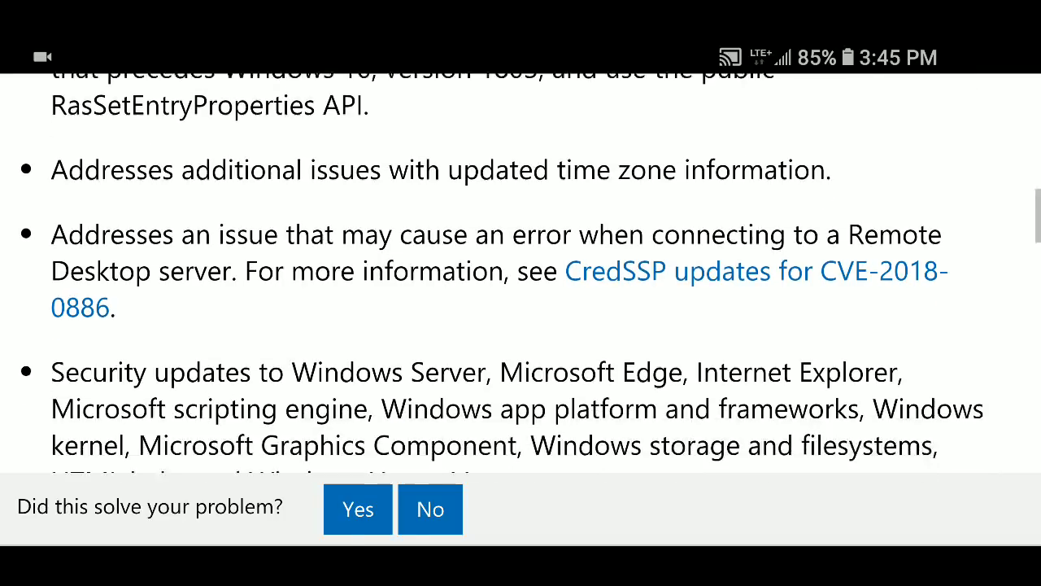
scroll(down, 3)
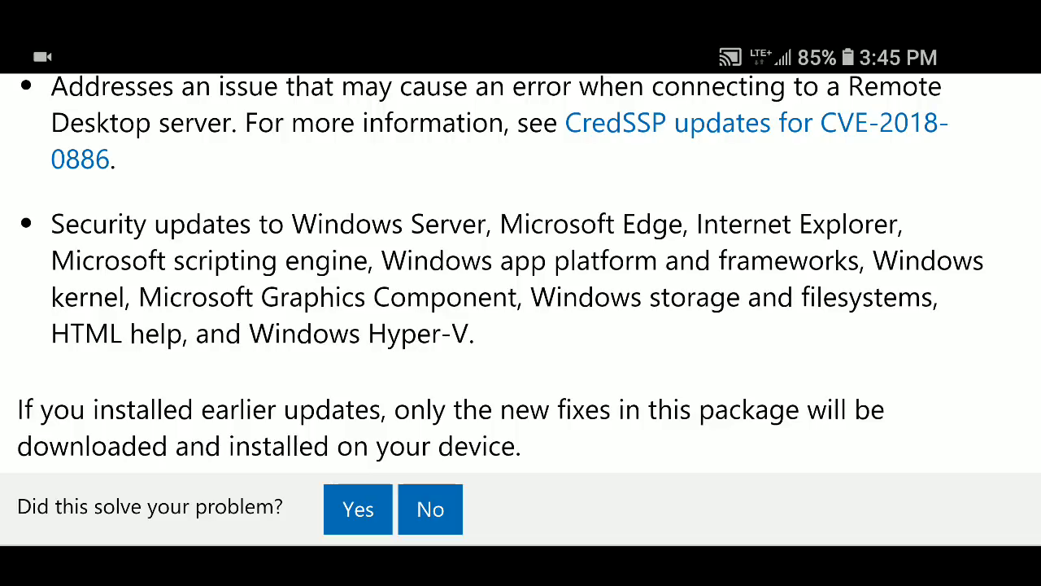
scroll(up, 3)
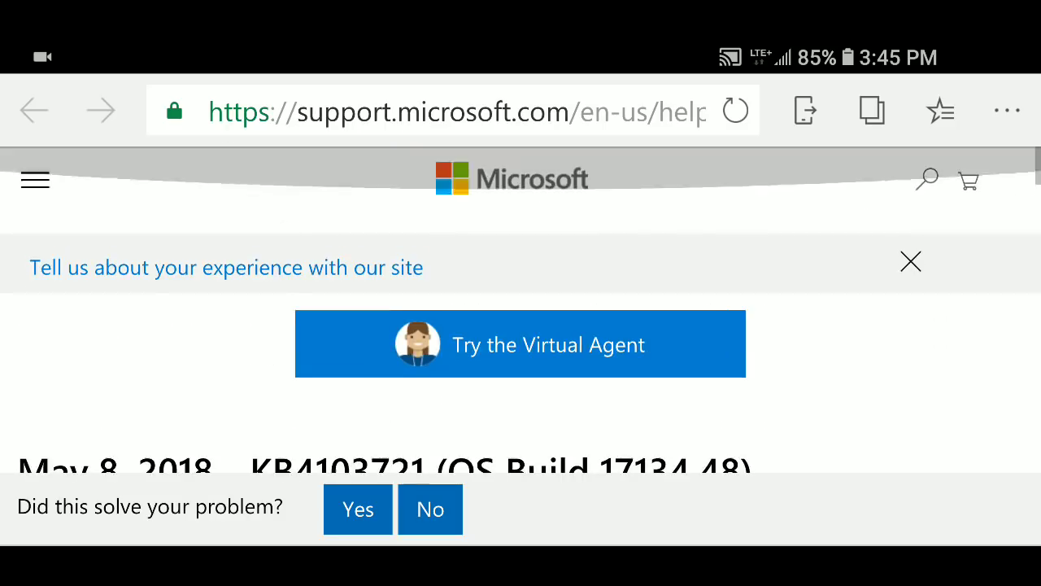
scroll(down, 3)
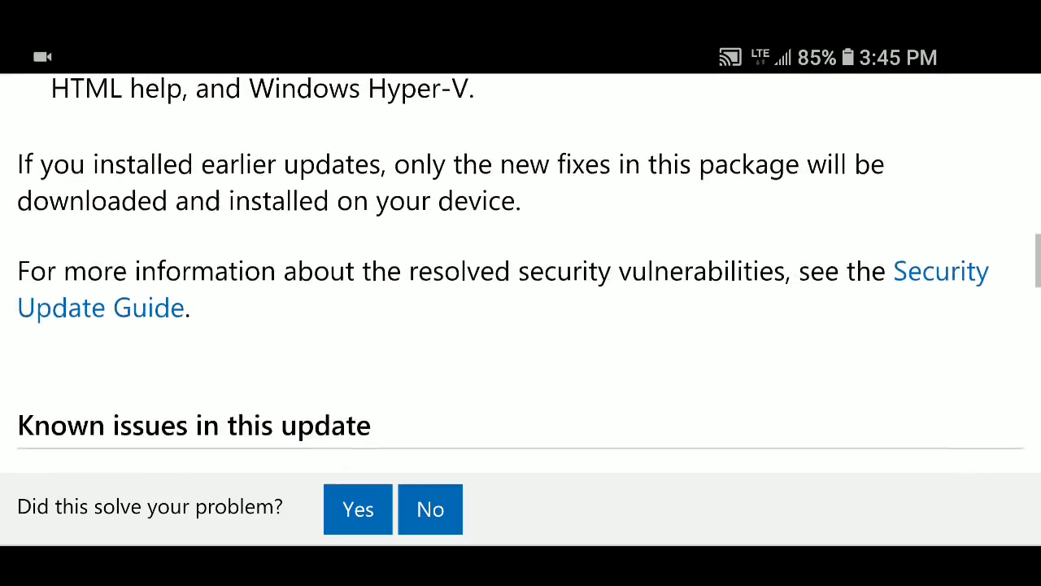
scroll(up, 3)
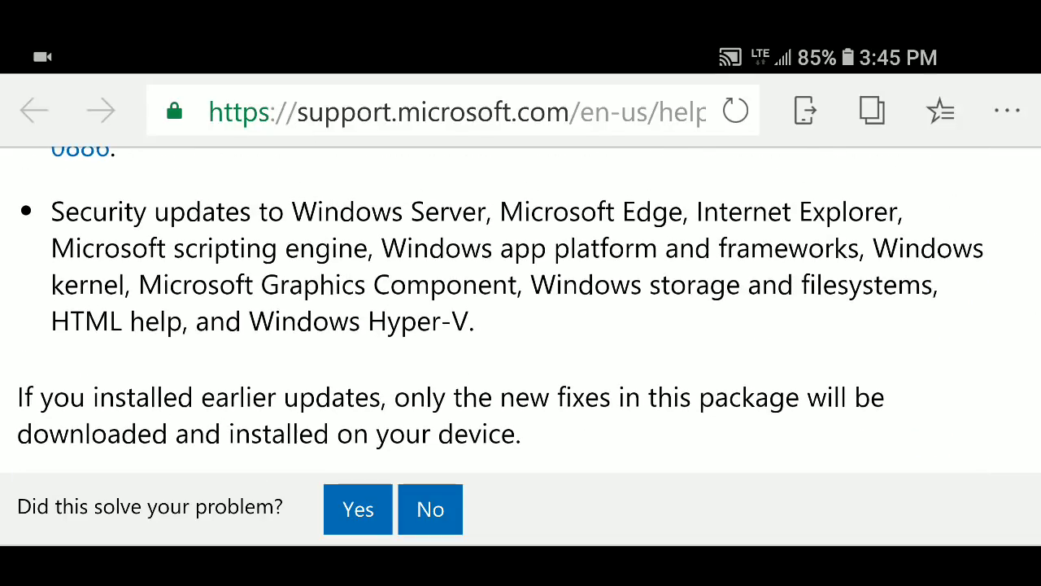